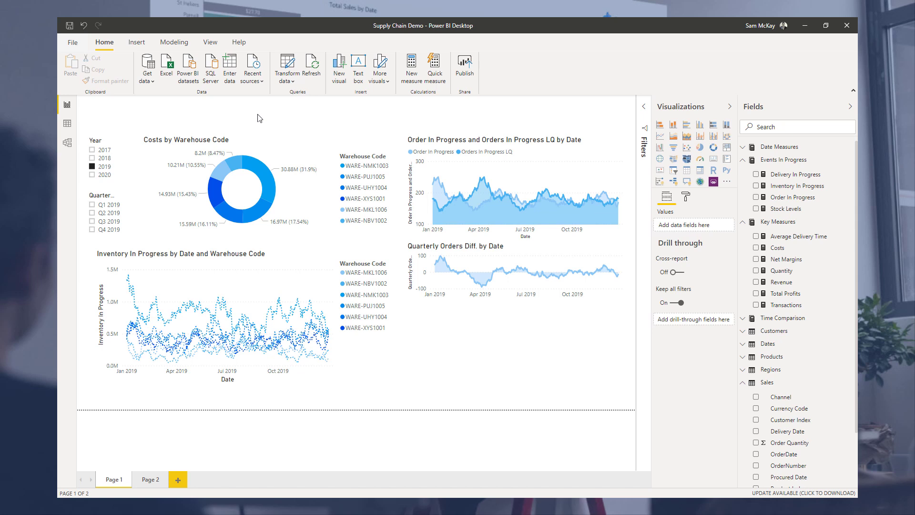
Select the Sales table in the Fields pane to expose its Table tools
{"action": "left_click", "coordinate": [766, 382]}
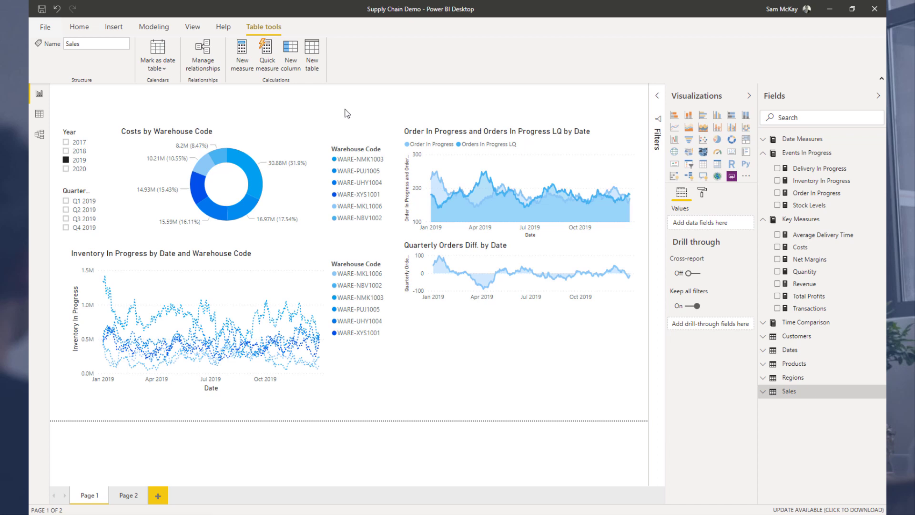
{"action": "mouse_move", "coordinate": [136, 126]}
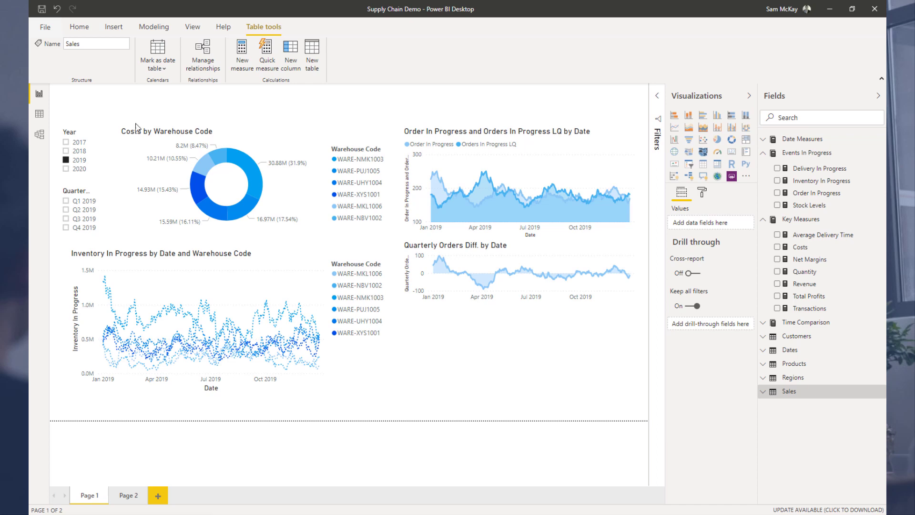
Switch to Data view and inspect the Sales table's Procured Date column
{"action": "left_click", "coordinate": [38, 109]}
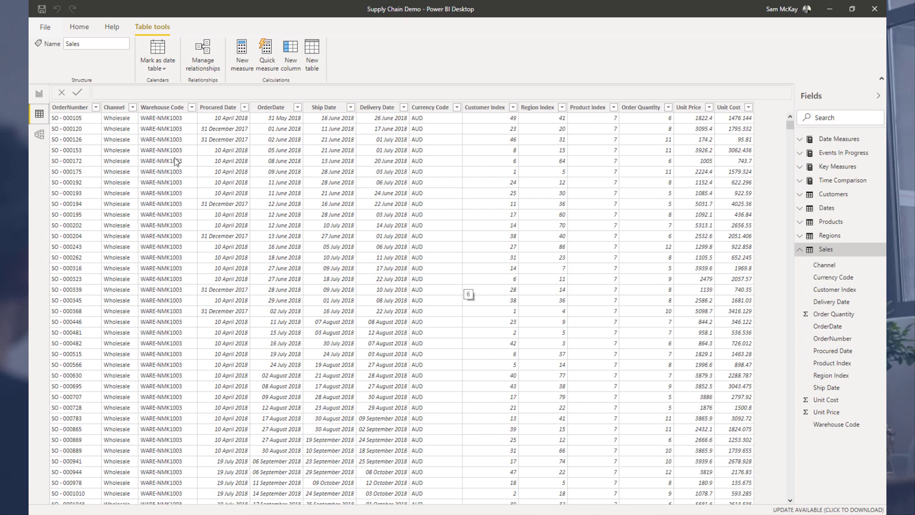
{"action": "mouse_move", "coordinate": [225, 118]}
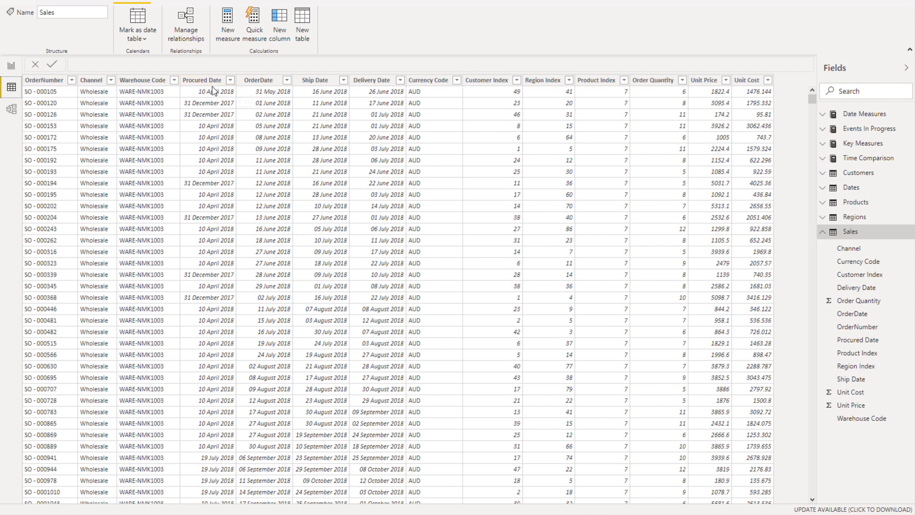
{"action": "left_click", "coordinate": [202, 80]}
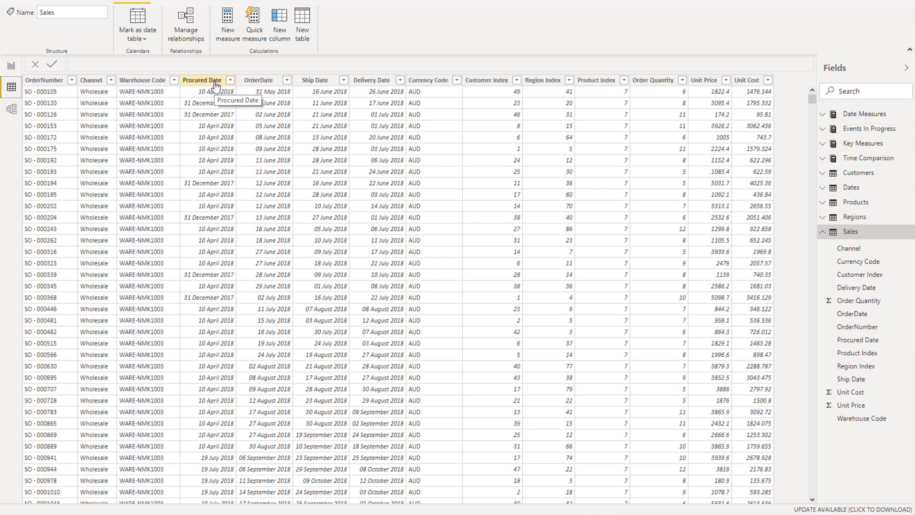
{"action": "mouse_move", "coordinate": [212, 87]}
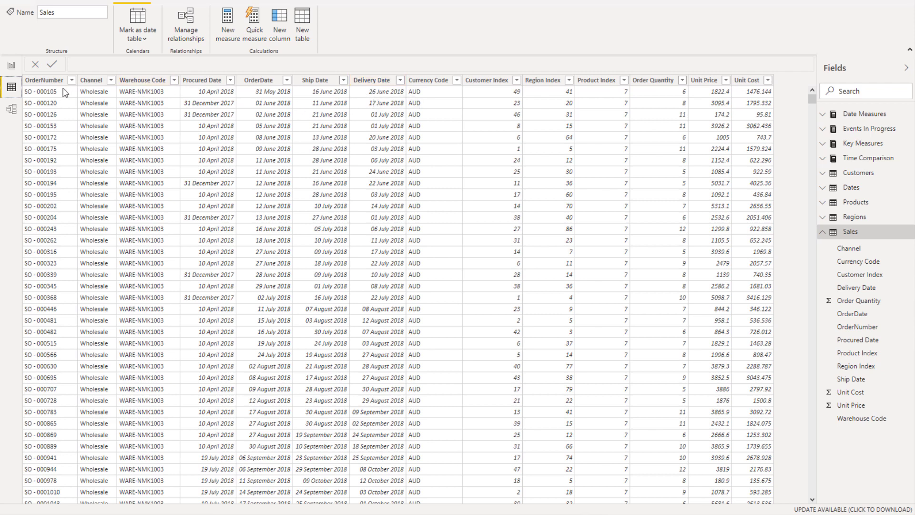
{"action": "mouse_move", "coordinate": [10, 112]}
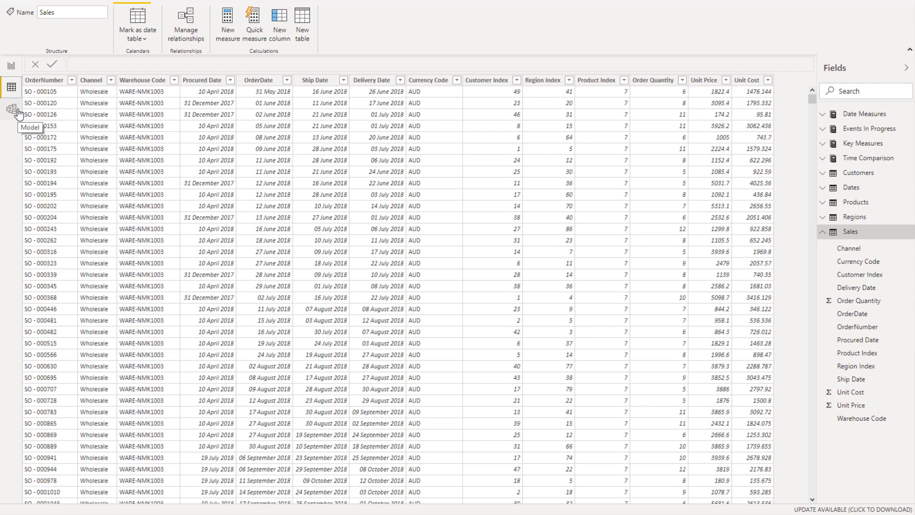
In Model view, highlight the Dates-to-Sales relationships and inspect the Date to OrderDate link
{"action": "left_click", "coordinate": [11, 111]}
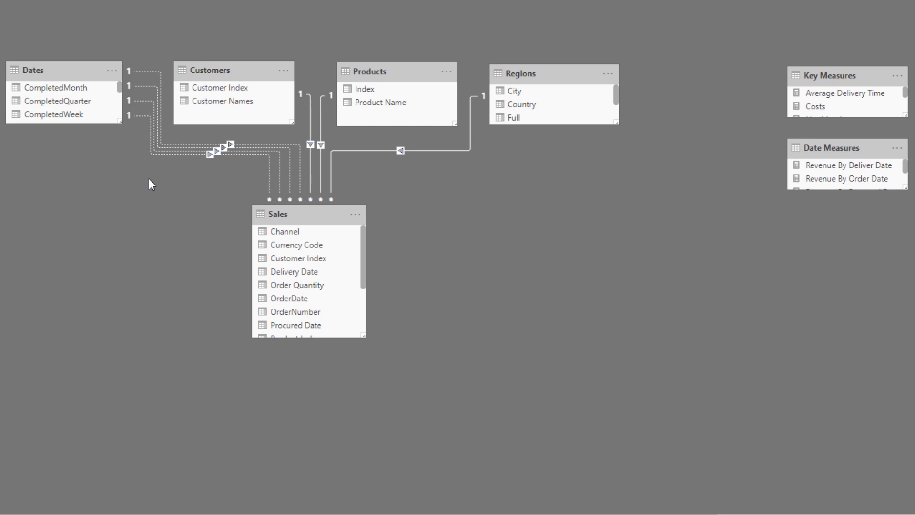
{"action": "mouse_move", "coordinate": [143, 191]}
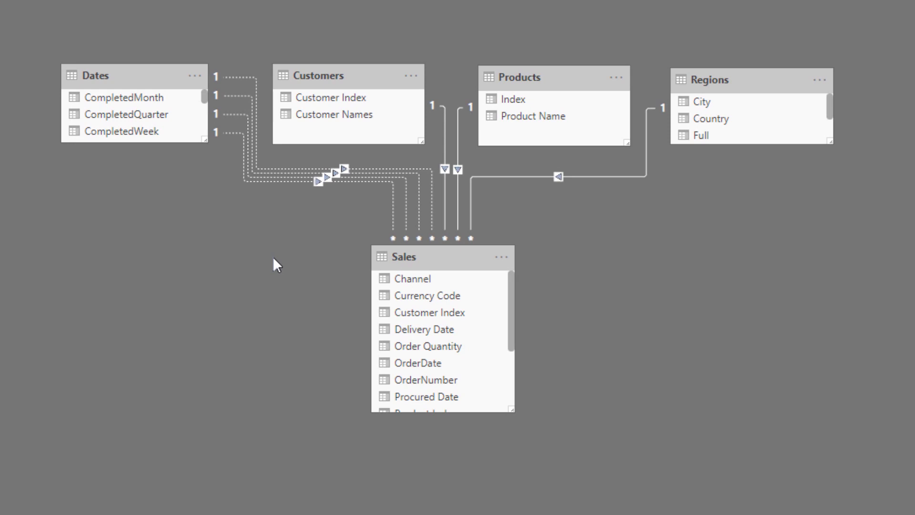
{"action": "mouse_move", "coordinate": [247, 274]}
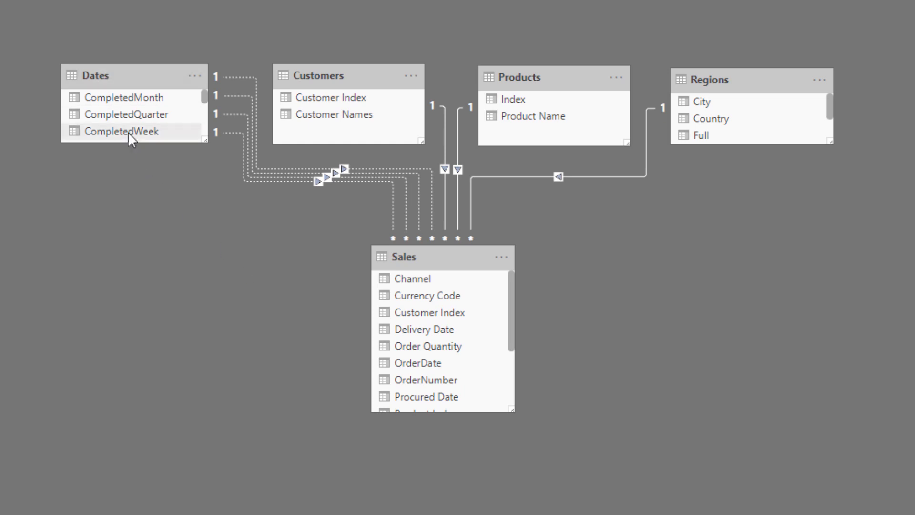
{"action": "mouse_move", "coordinate": [178, 127]}
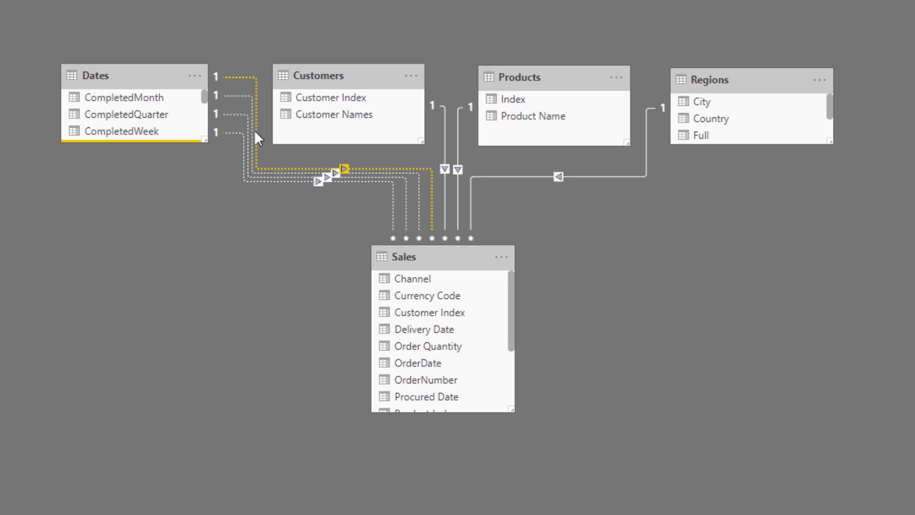
{"action": "left_click", "coordinate": [426, 396]}
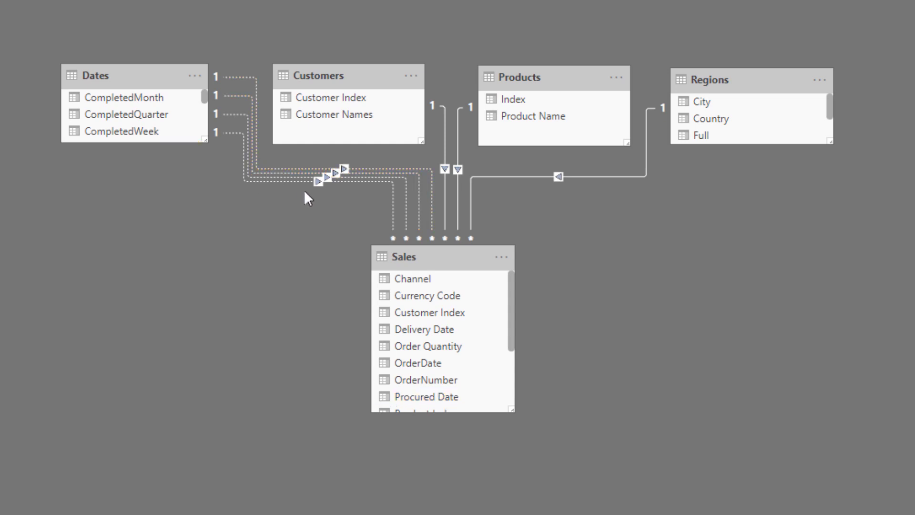
{"action": "mouse_move", "coordinate": [343, 407]}
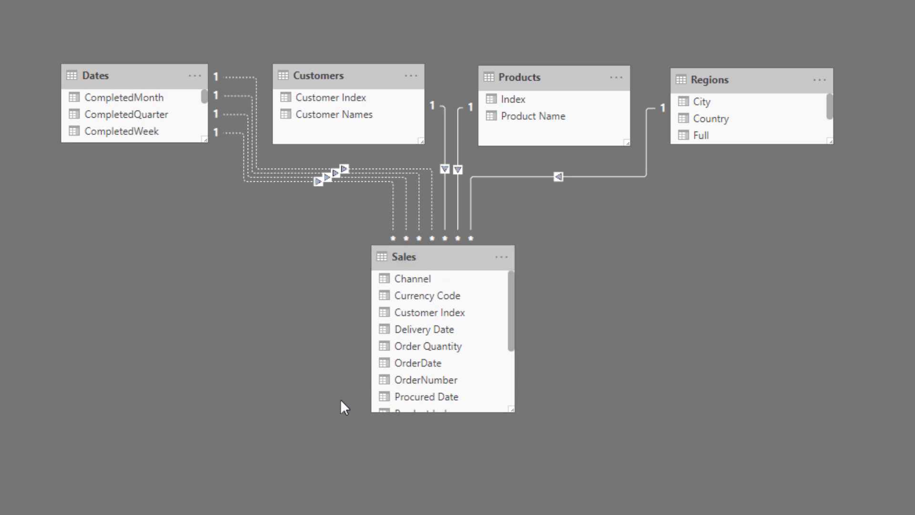
{"action": "mouse_move", "coordinate": [306, 194]}
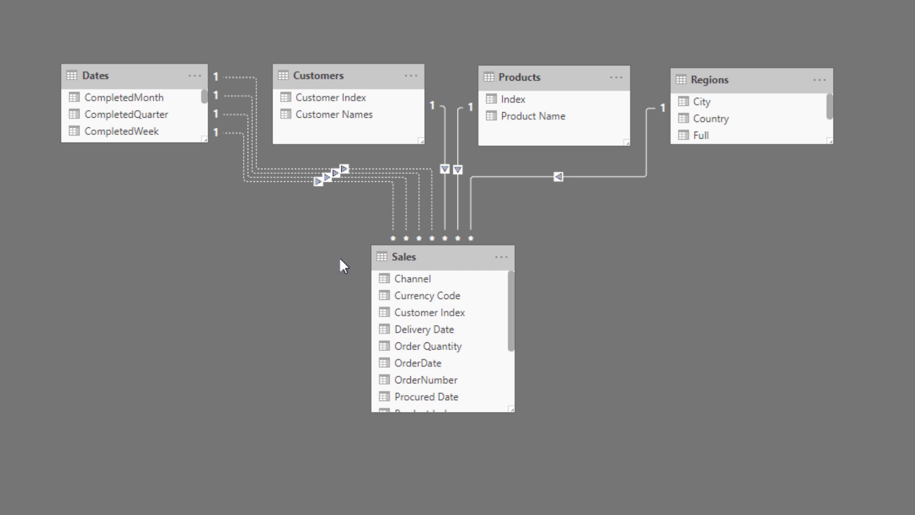
{"action": "mouse_move", "coordinate": [320, 174]}
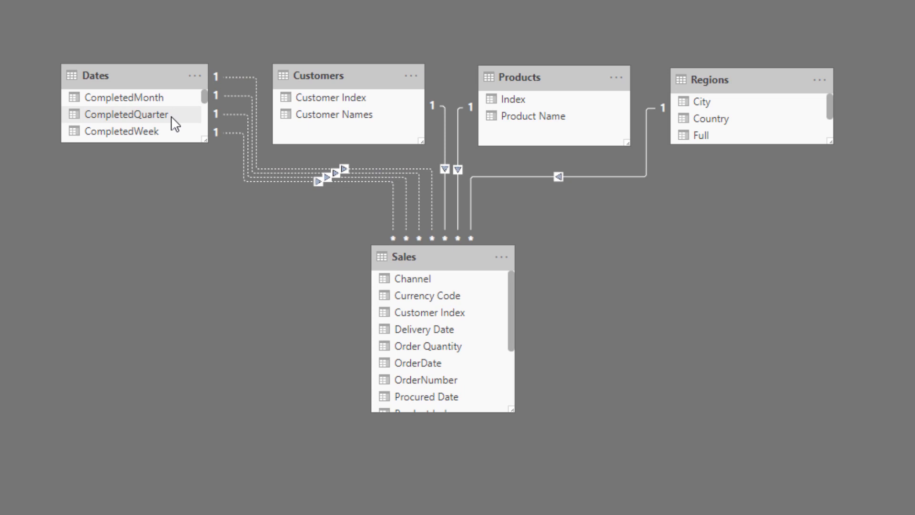
{"action": "left_click", "coordinate": [97, 122]}
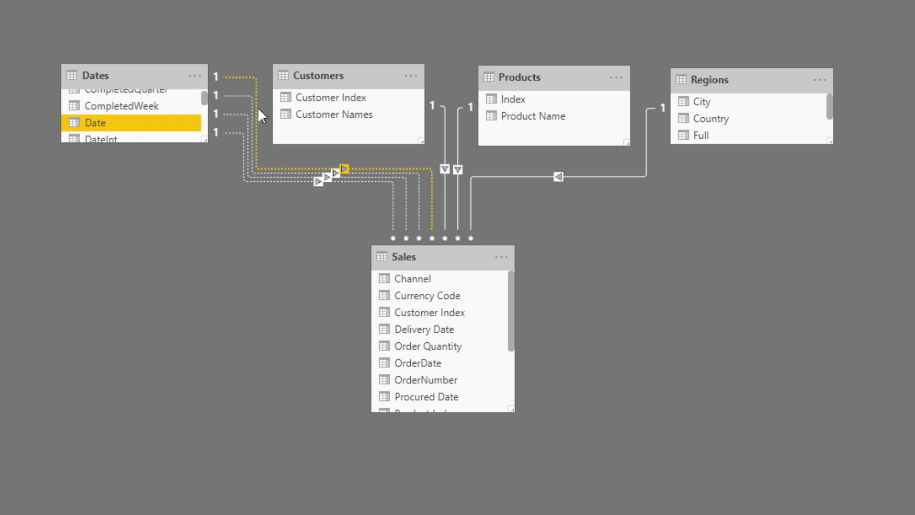
{"action": "mouse_move", "coordinate": [256, 129]}
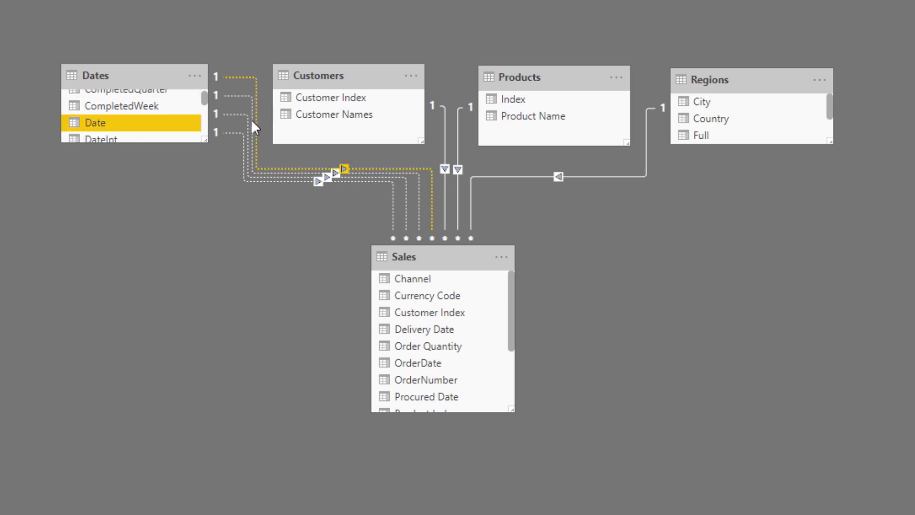
{"action": "left_click", "coordinate": [427, 397]}
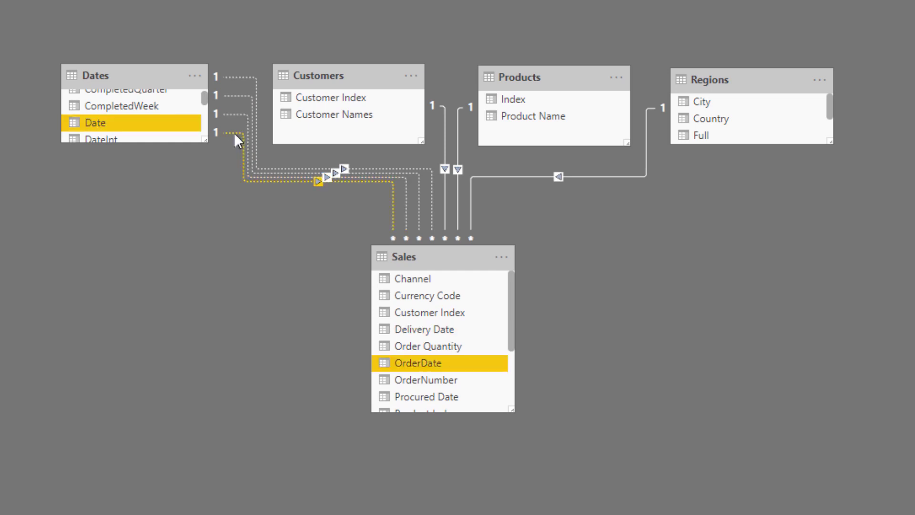
{"action": "left_click", "coordinate": [200, 279]}
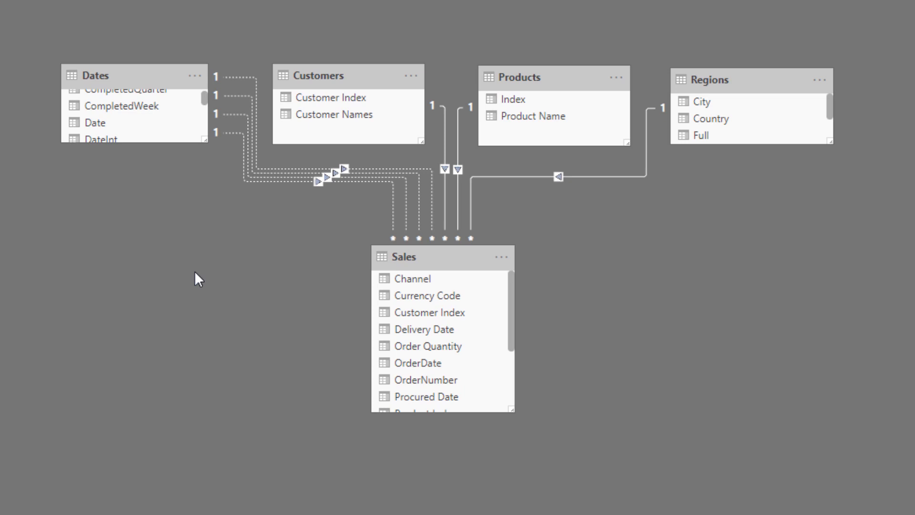
{"action": "mouse_move", "coordinate": [201, 291]}
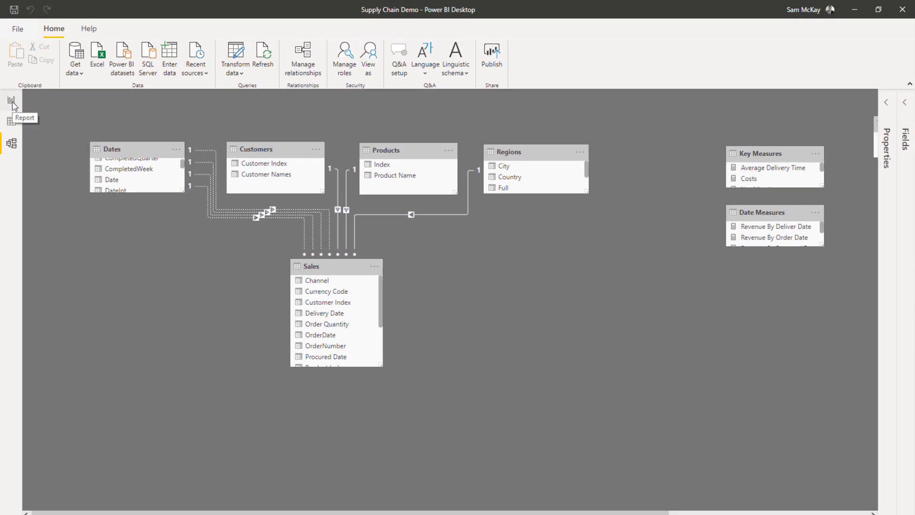
Return to Report view and show the Inventory In Progress measure's formula
{"action": "left_click", "coordinate": [11, 100]}
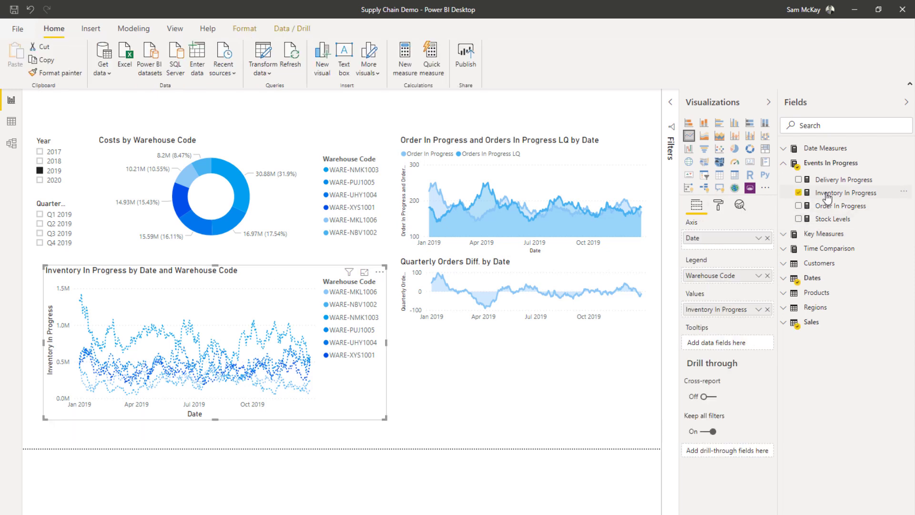
{"action": "left_click", "coordinate": [798, 192]}
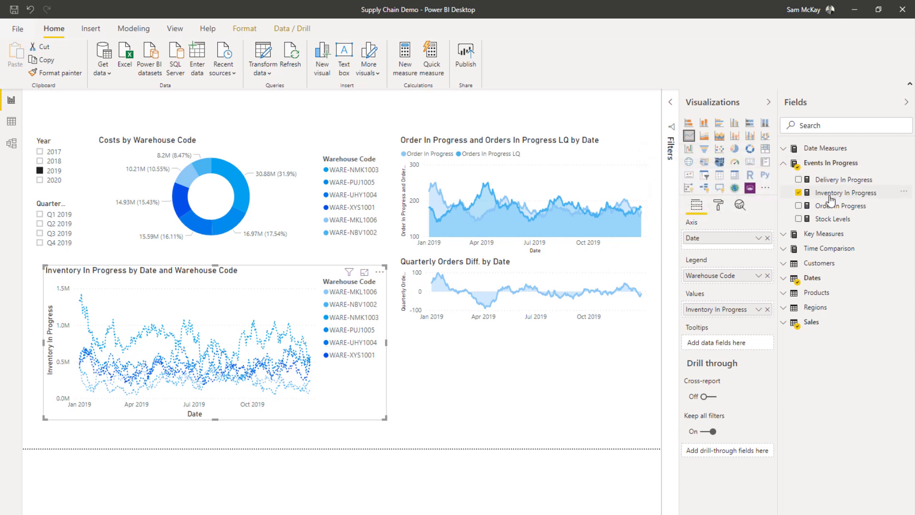
{"action": "mouse_move", "coordinate": [845, 193]}
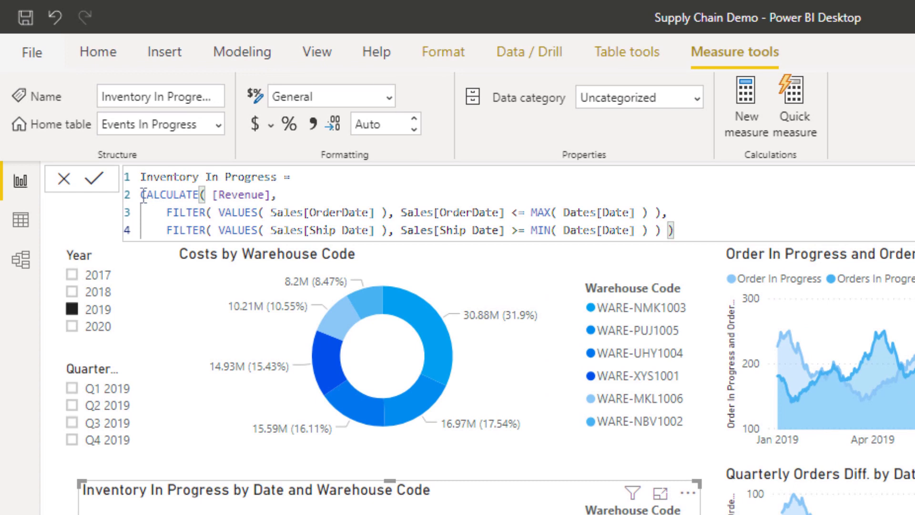
Select the full Inventory In Progress CALCULATE formula in the formula bar
{"action": "left_click_drag", "start_coordinate": [140, 195], "coordinate": [671, 230]}
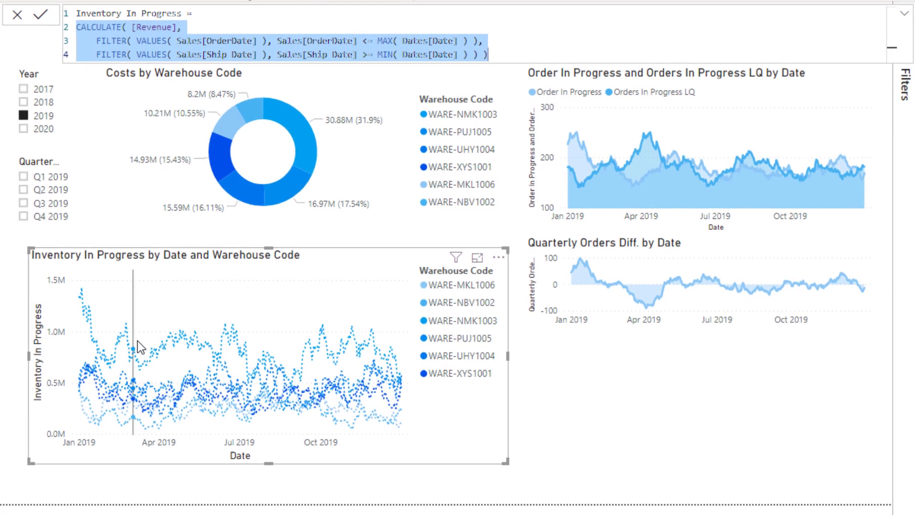
{"action": "mouse_move", "coordinate": [136, 343]}
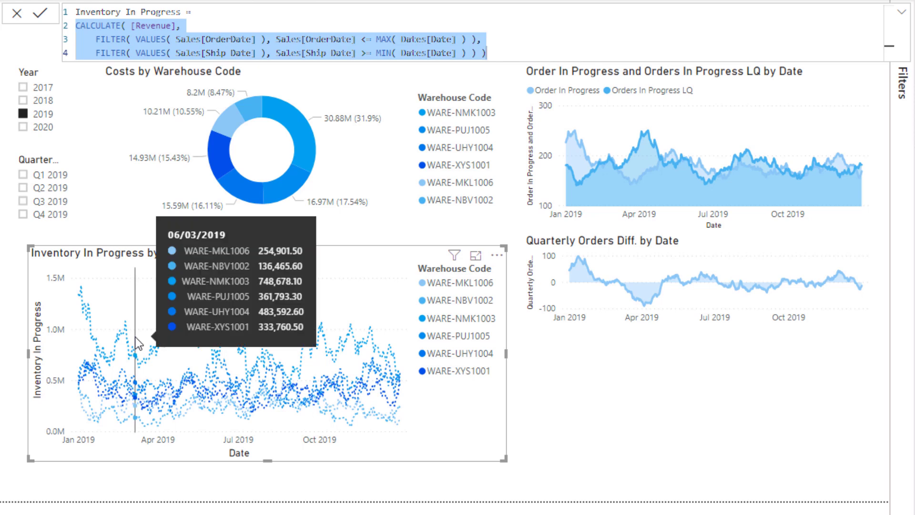
{"action": "mouse_move", "coordinate": [445, 302]}
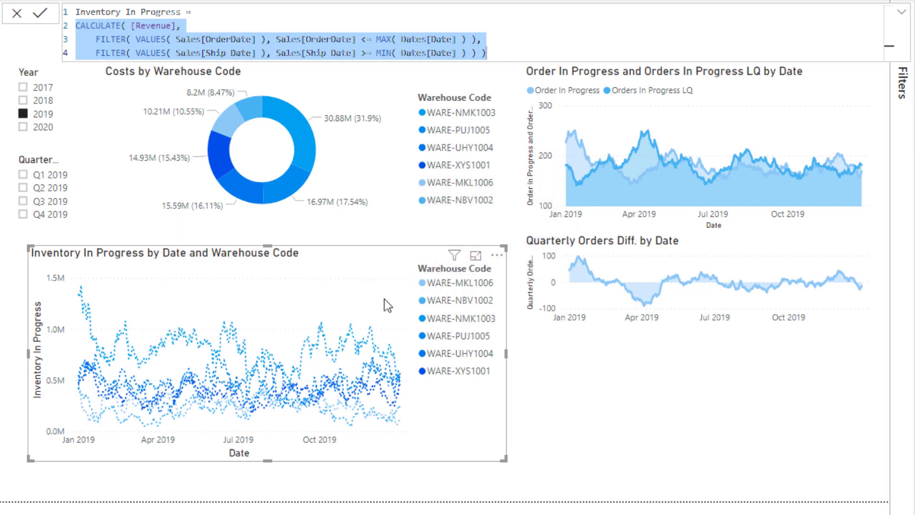
{"action": "mouse_move", "coordinate": [161, 340]}
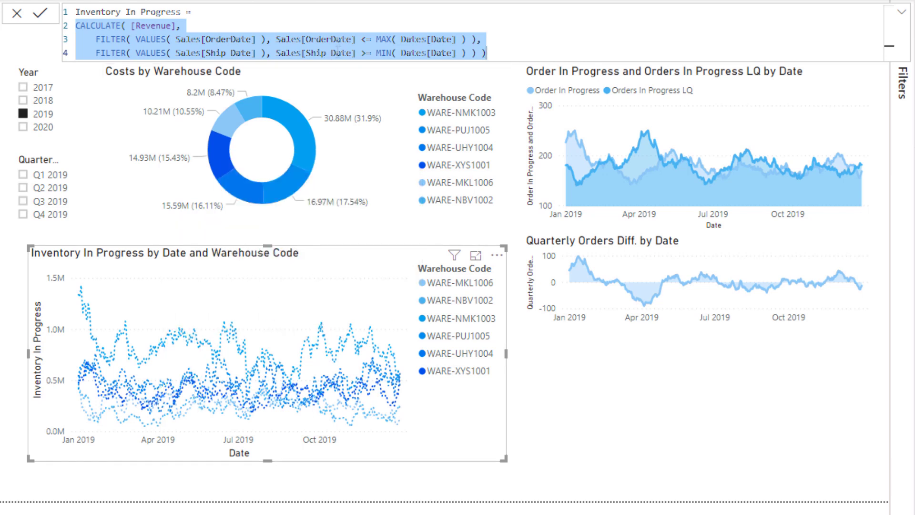
{"action": "mouse_move", "coordinate": [217, 328]}
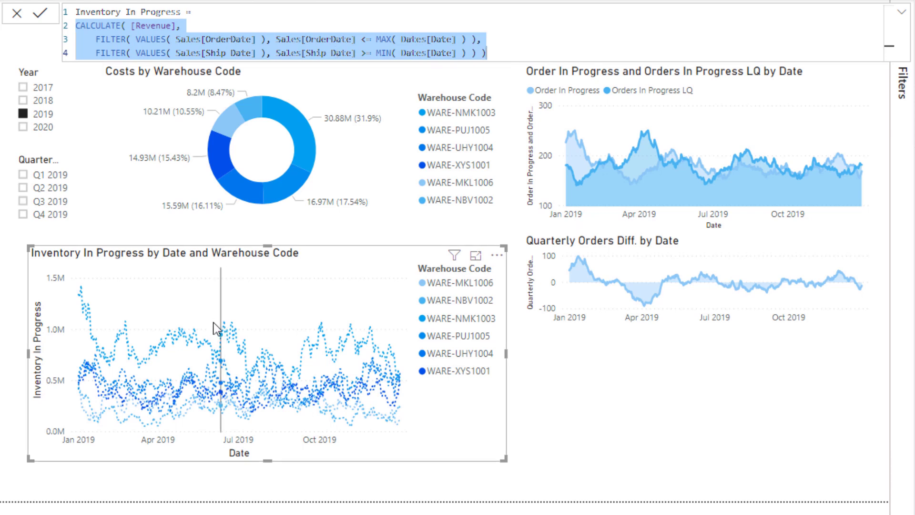
{"action": "mouse_move", "coordinate": [197, 332]}
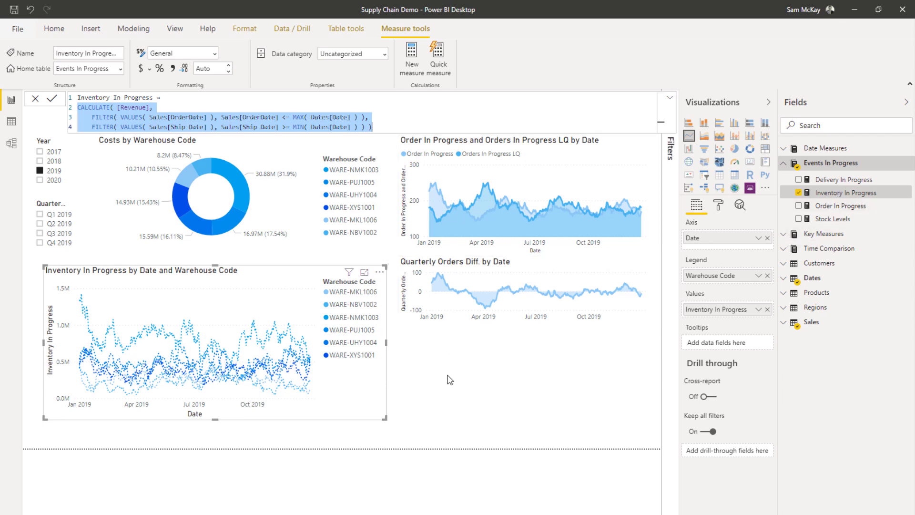
{"action": "mouse_move", "coordinate": [407, 358]}
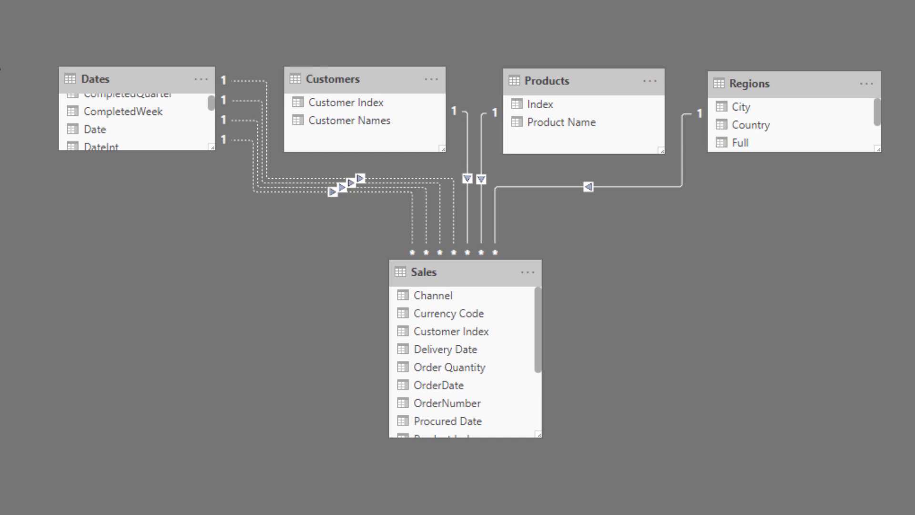
{"action": "mouse_move", "coordinate": [11, 94]}
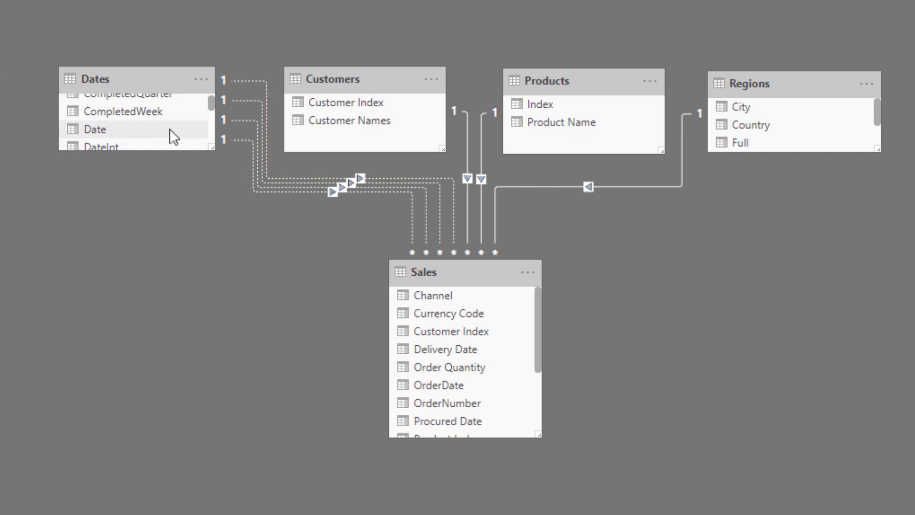
Highlight the Dates[Date] relationship to Sales, then return to the report page
{"action": "left_click", "coordinate": [95, 129]}
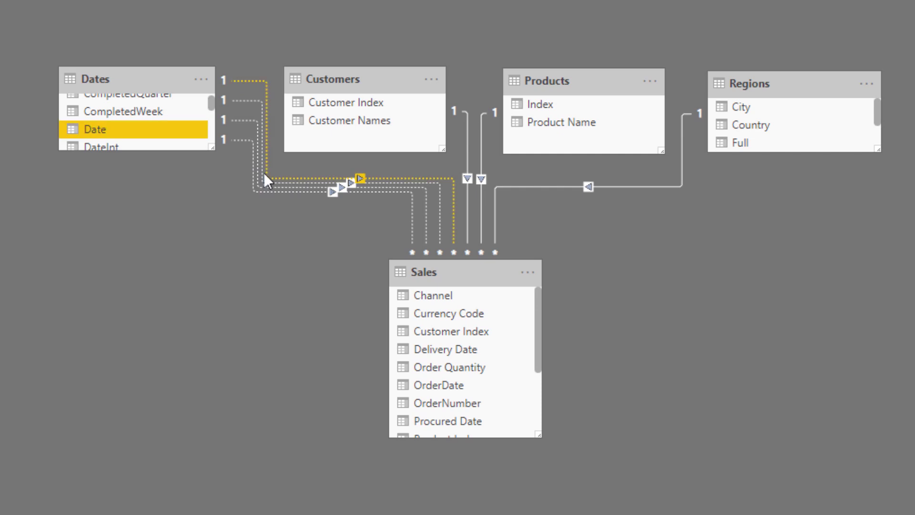
{"action": "mouse_move", "coordinate": [272, 181]}
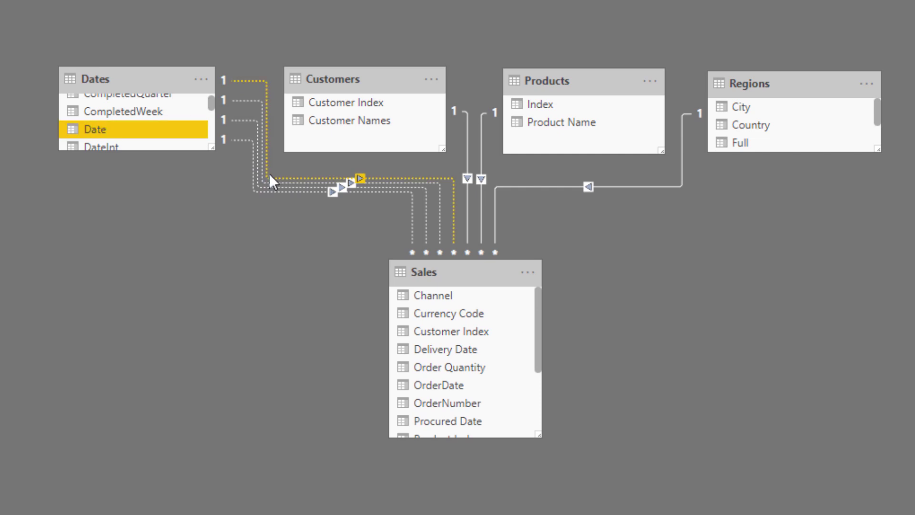
{"action": "left_click", "coordinate": [10, 99]}
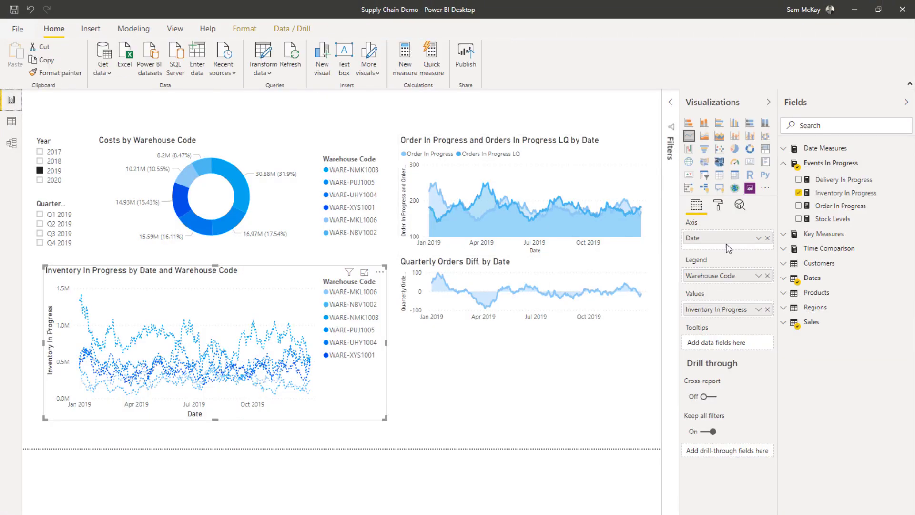
Expand Key Measures and review the Revenue, Total Profits and Quantity formulas
{"action": "left_click", "coordinate": [824, 233]}
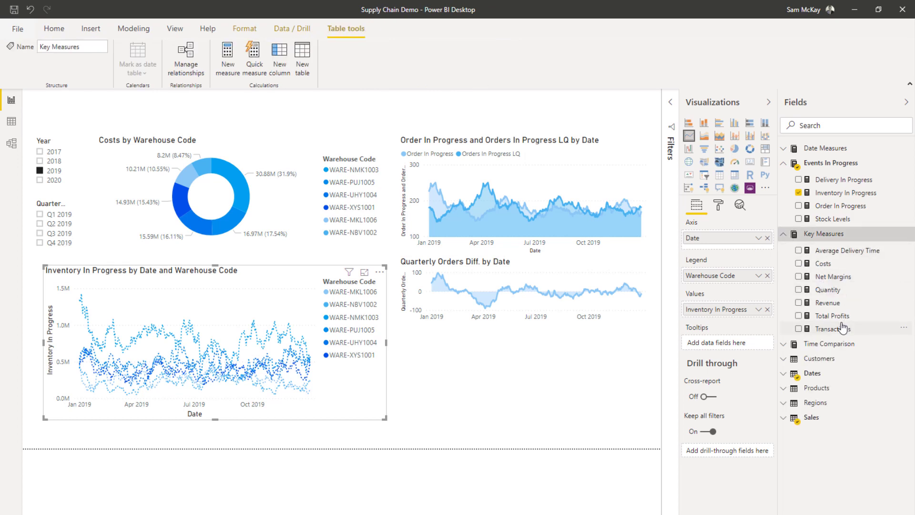
{"action": "left_click", "coordinate": [828, 302]}
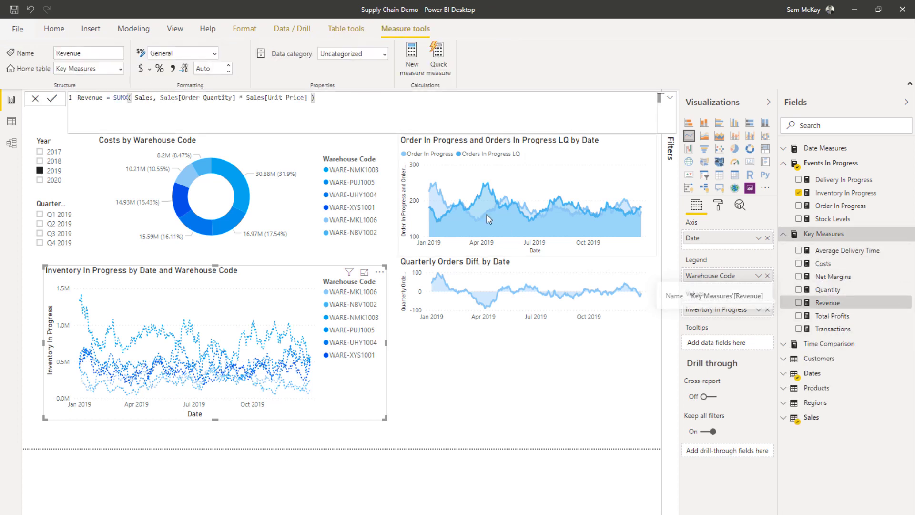
{"action": "left_click", "coordinate": [835, 315]}
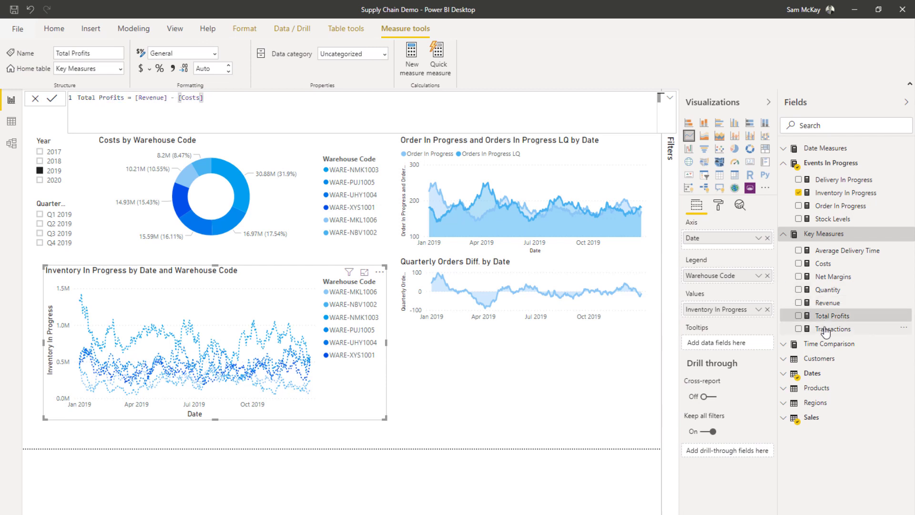
{"action": "left_click", "coordinate": [829, 289]}
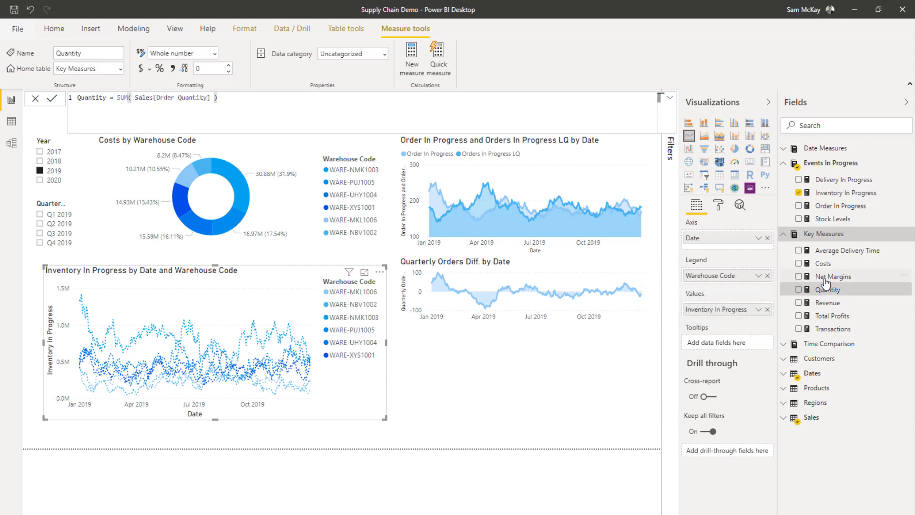
Expand Date Measures for Revenue By Order Date and expand the Dates table fields
{"action": "left_click", "coordinate": [831, 163]}
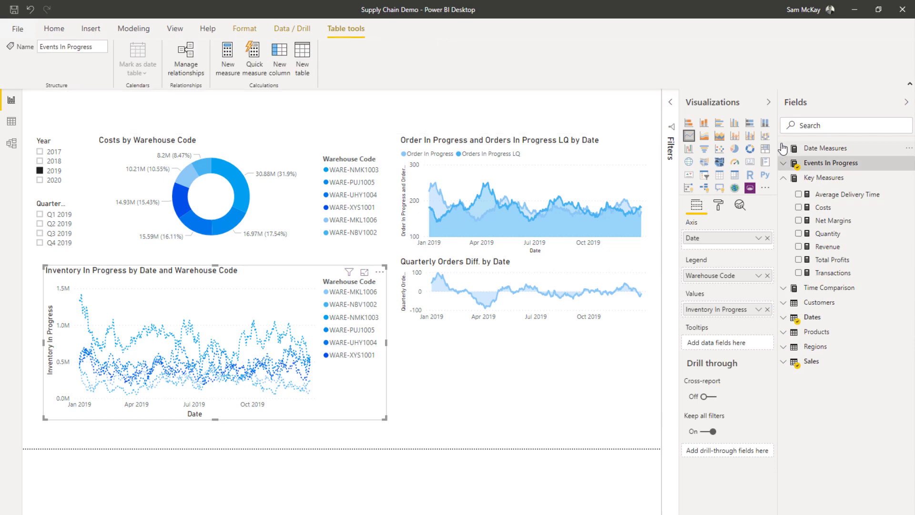
{"action": "left_click", "coordinate": [839, 177]}
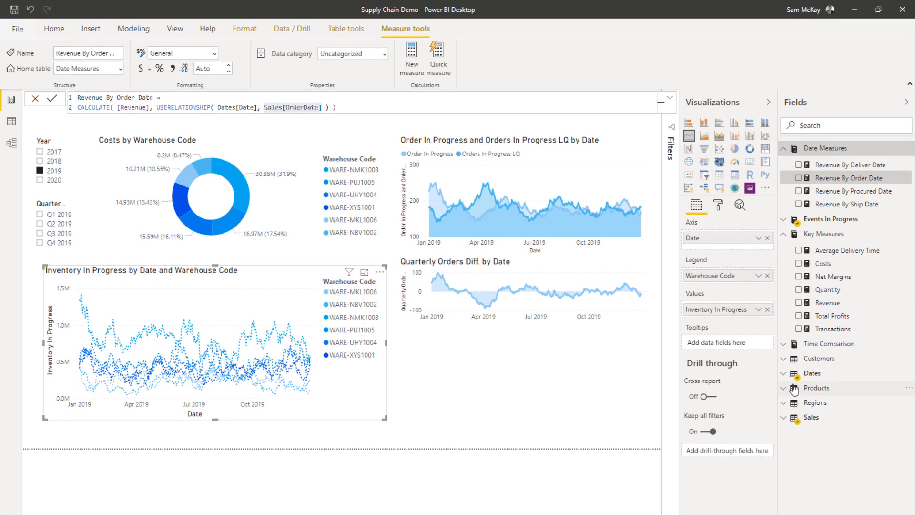
{"action": "left_click", "coordinate": [810, 373]}
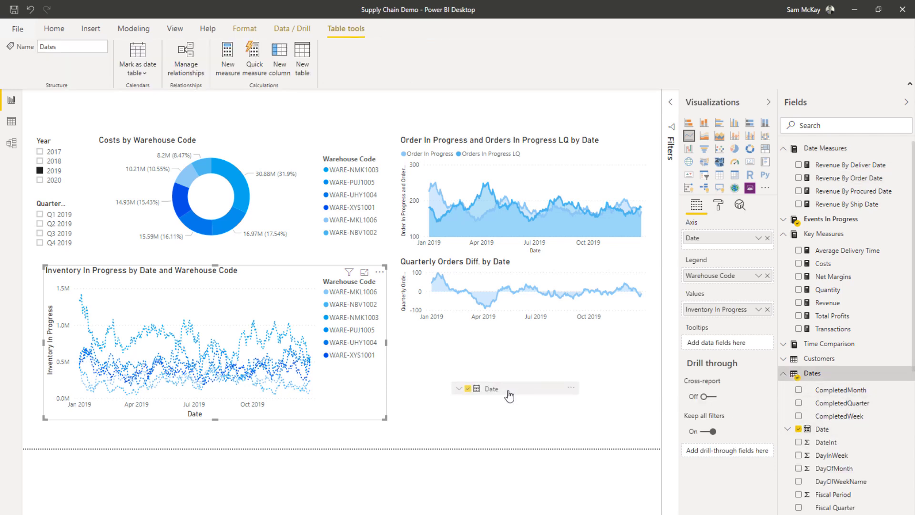
Build a clustered column chart of Revenue By Order Date by individual Date instead of the hierarchy
{"action": "left_click", "coordinate": [53, 27]}
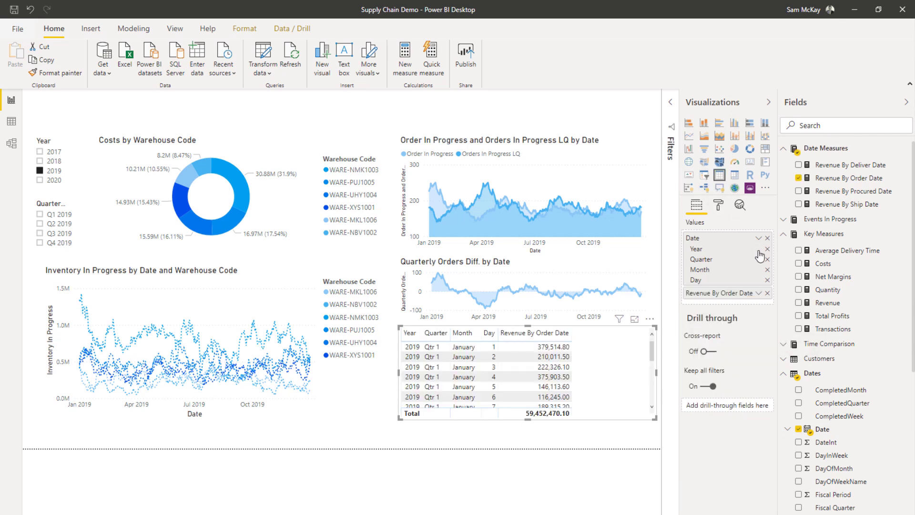
{"action": "left_click", "coordinate": [758, 238]}
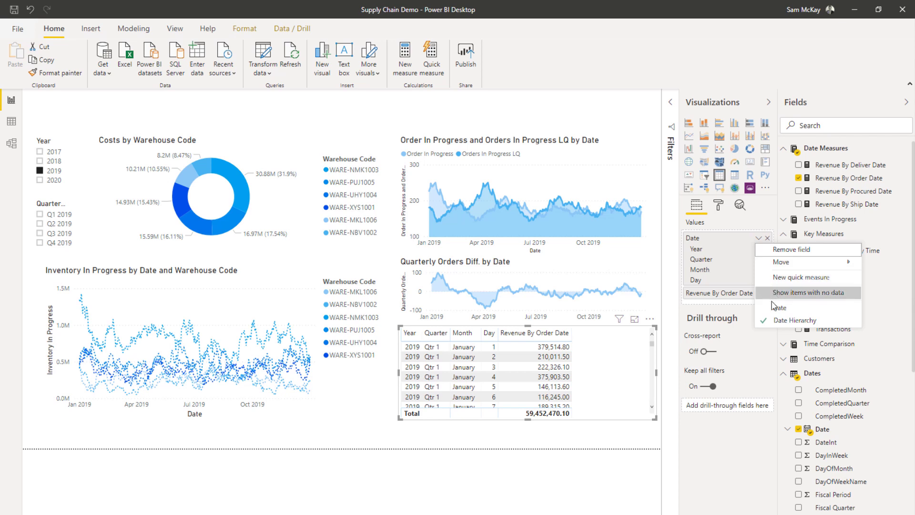
{"action": "left_click", "coordinate": [780, 307]}
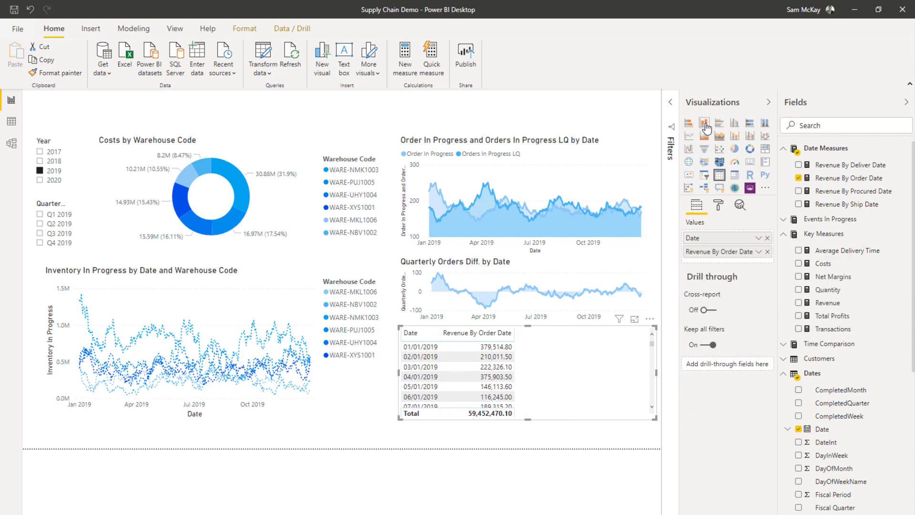
{"action": "left_click", "coordinate": [704, 123]}
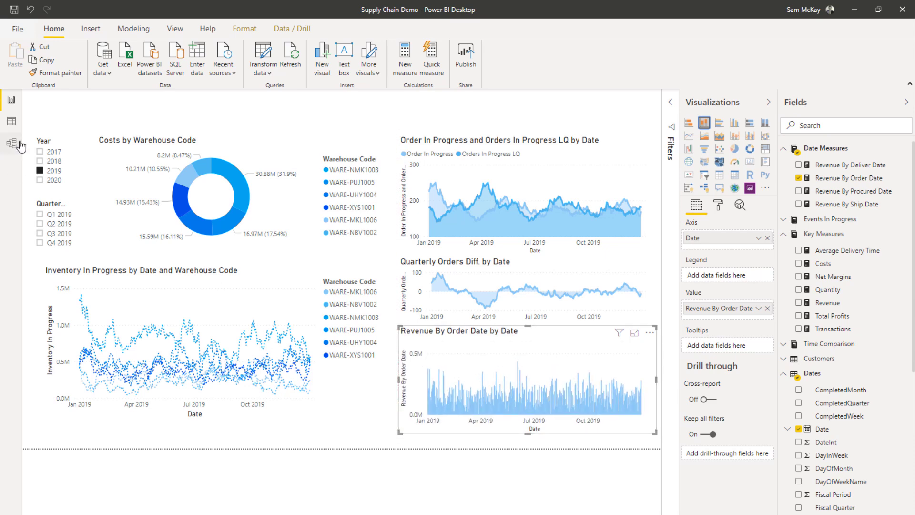
{"action": "left_click", "coordinate": [11, 144]}
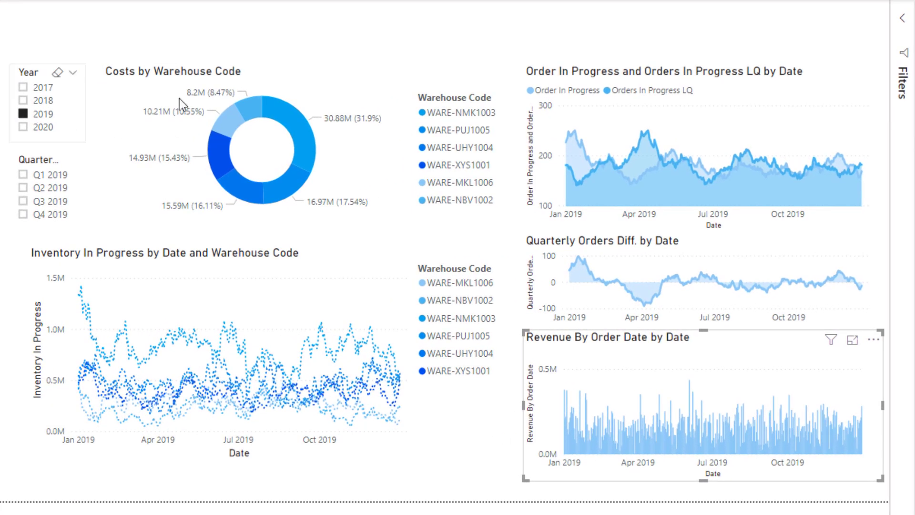
{"action": "mouse_move", "coordinate": [295, 121]}
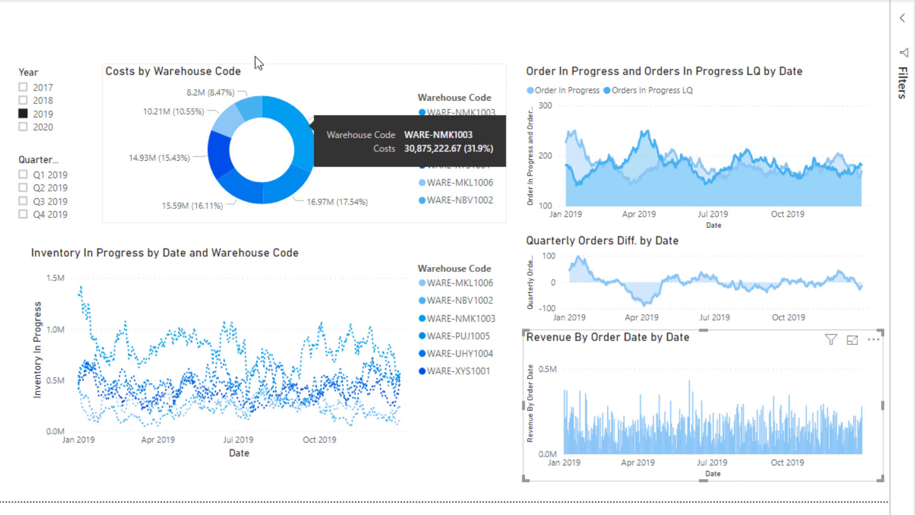
Cross-filter the report to warehouse WARE-NMK1003 via its Costs donut slice
{"action": "left_click", "coordinate": [300, 134]}
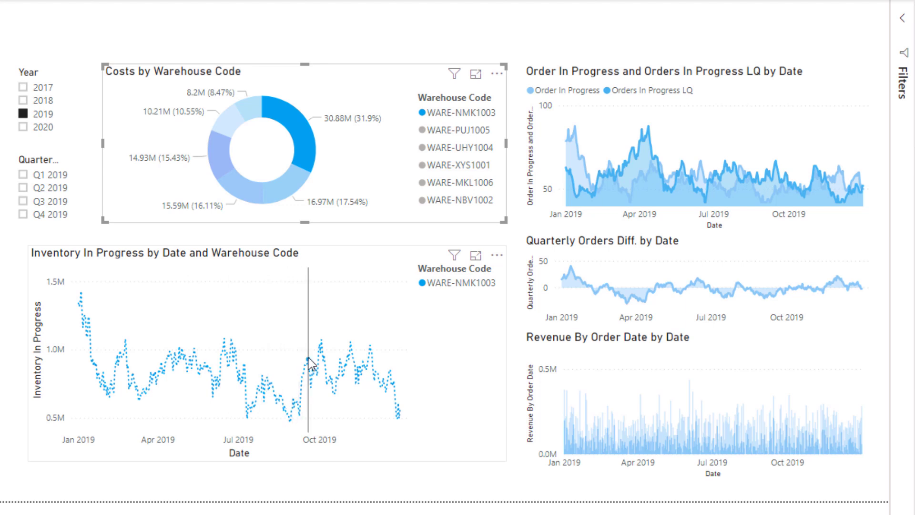
{"action": "mouse_move", "coordinate": [316, 352]}
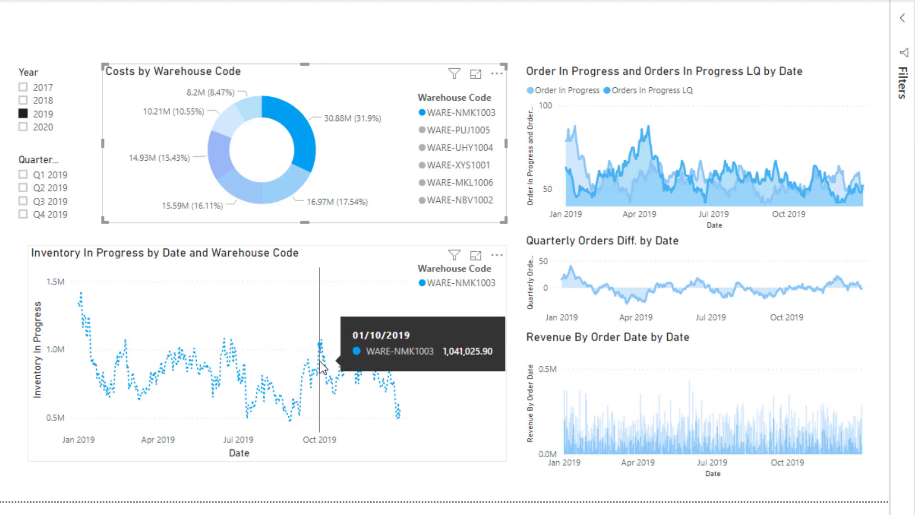
{"action": "mouse_move", "coordinate": [358, 351]}
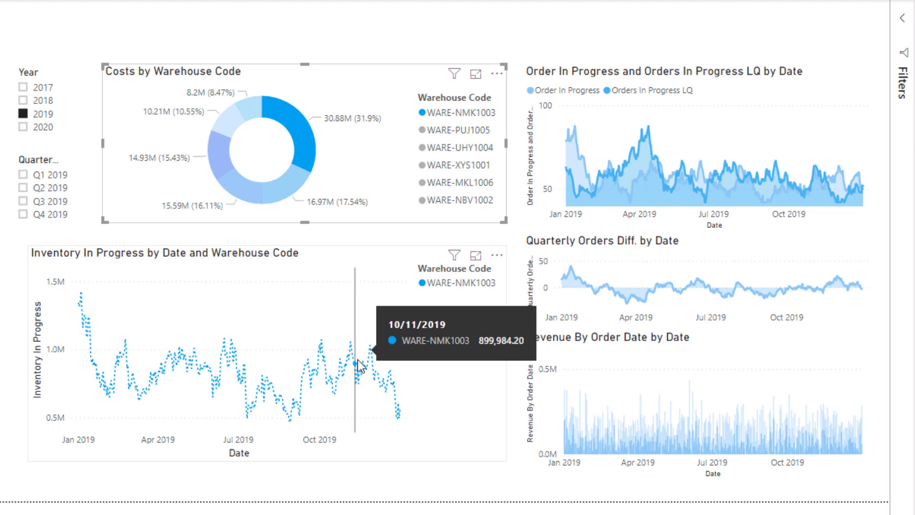
{"action": "mouse_move", "coordinate": [396, 392]}
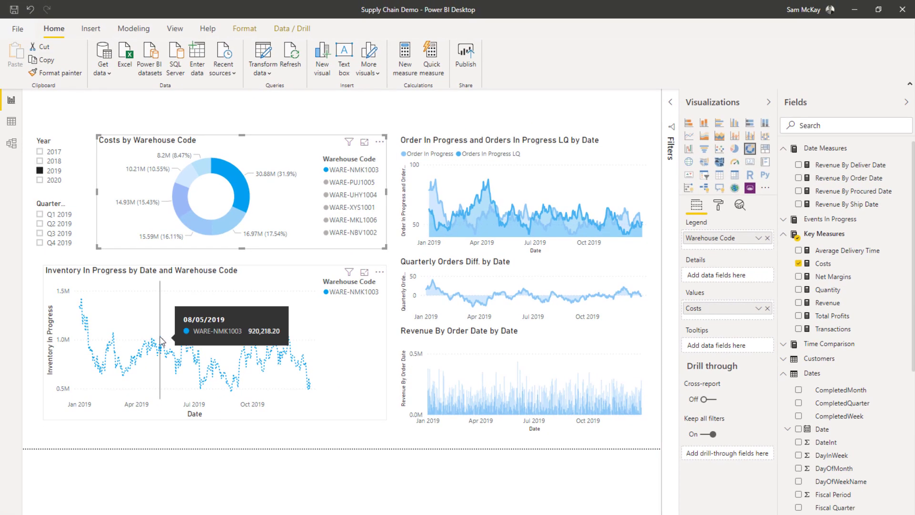
{"action": "mouse_move", "coordinate": [85, 297]}
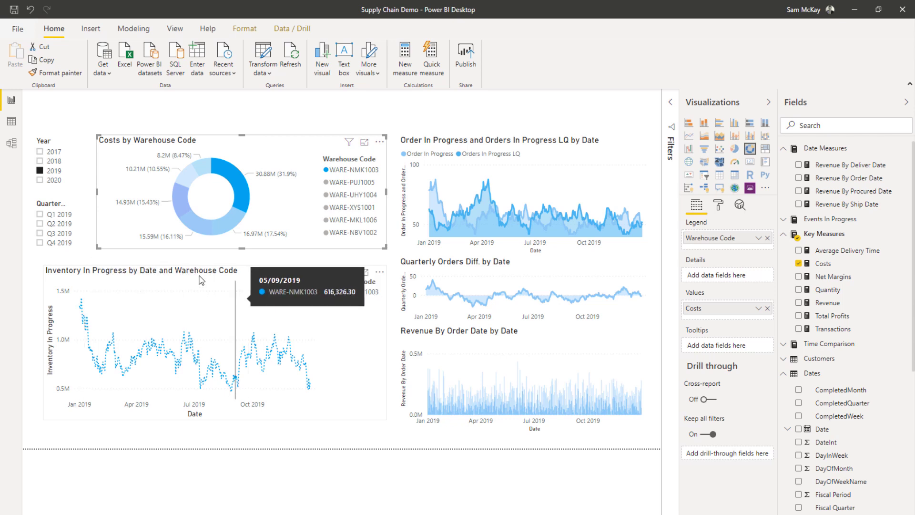
{"action": "mouse_move", "coordinate": [274, 266]}
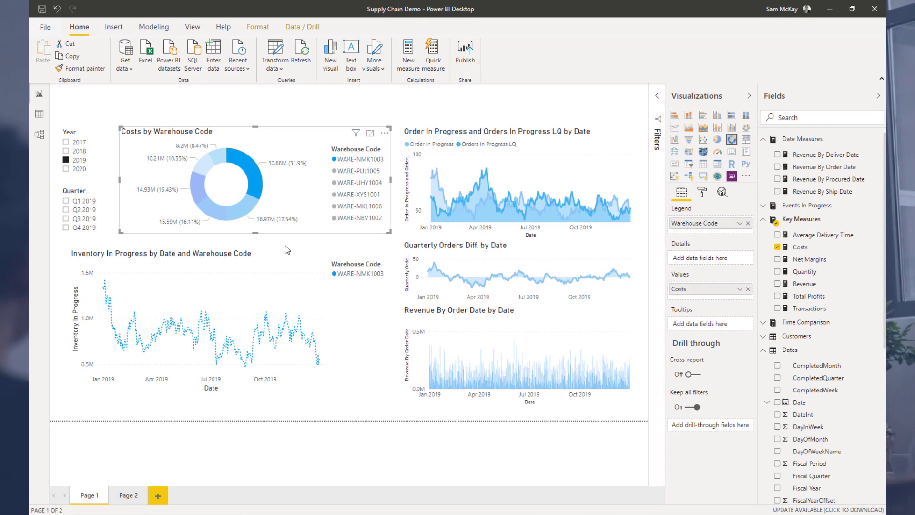
{"action": "mouse_move", "coordinate": [196, 123]}
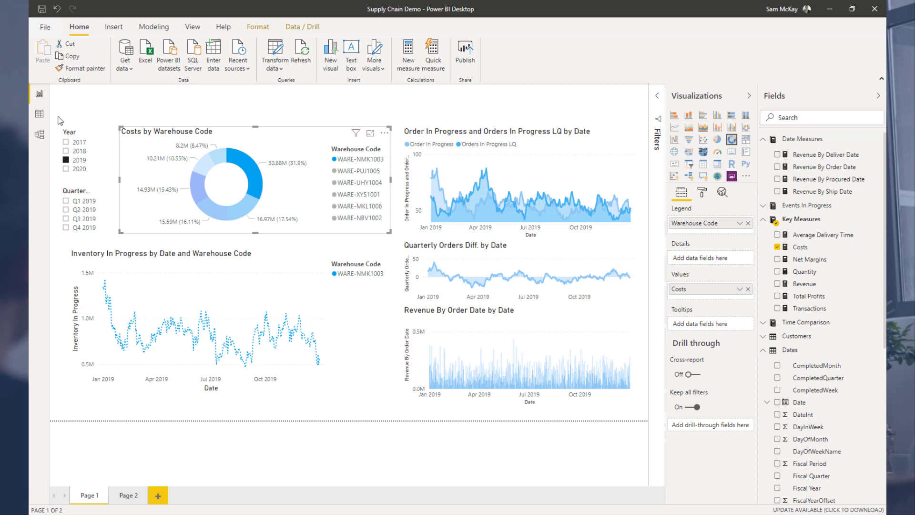
{"action": "mouse_move", "coordinate": [38, 115]}
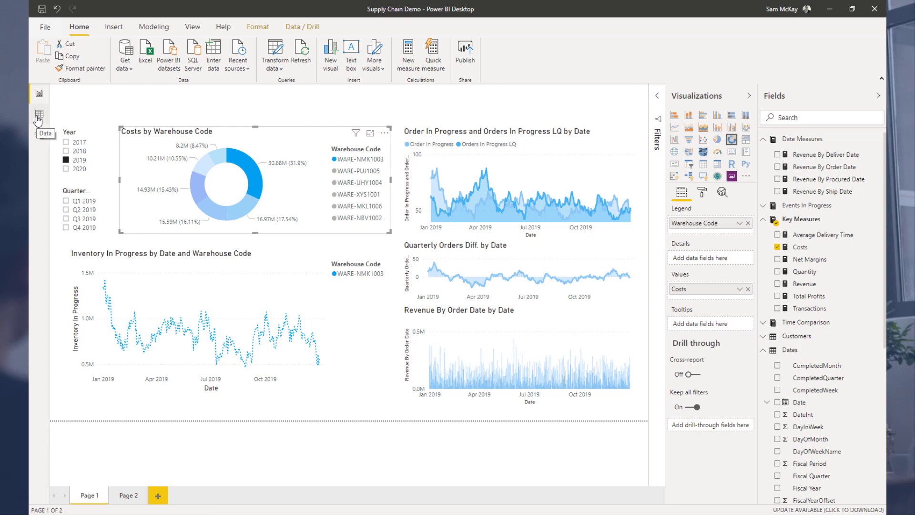
{"action": "left_click", "coordinate": [38, 116]}
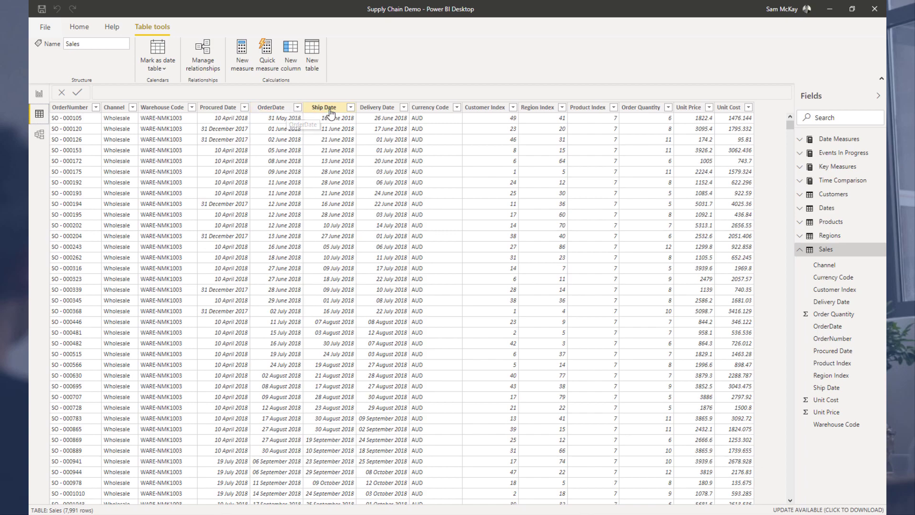
{"action": "mouse_move", "coordinate": [334, 108]}
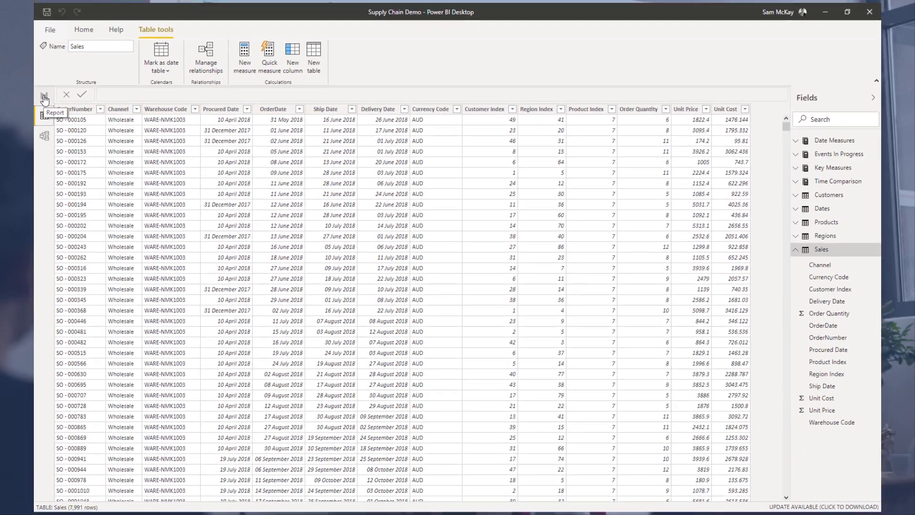
{"action": "left_click", "coordinate": [67, 104]}
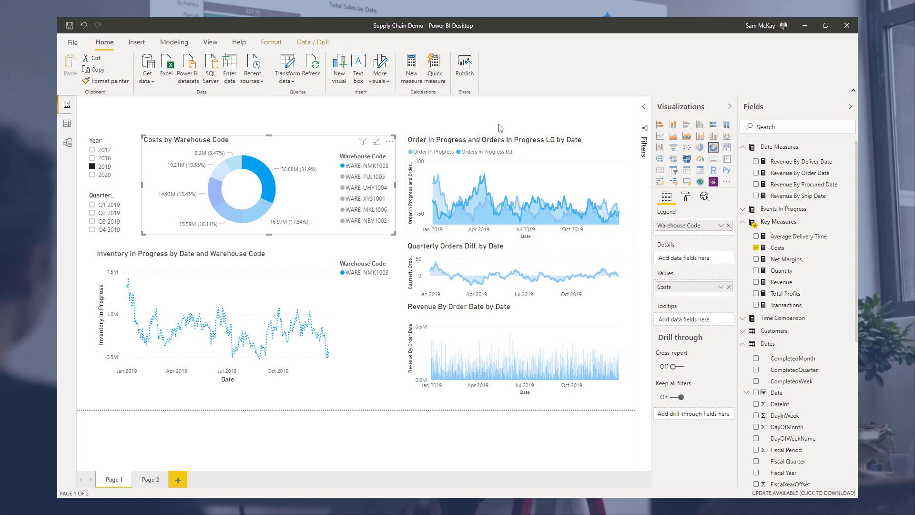